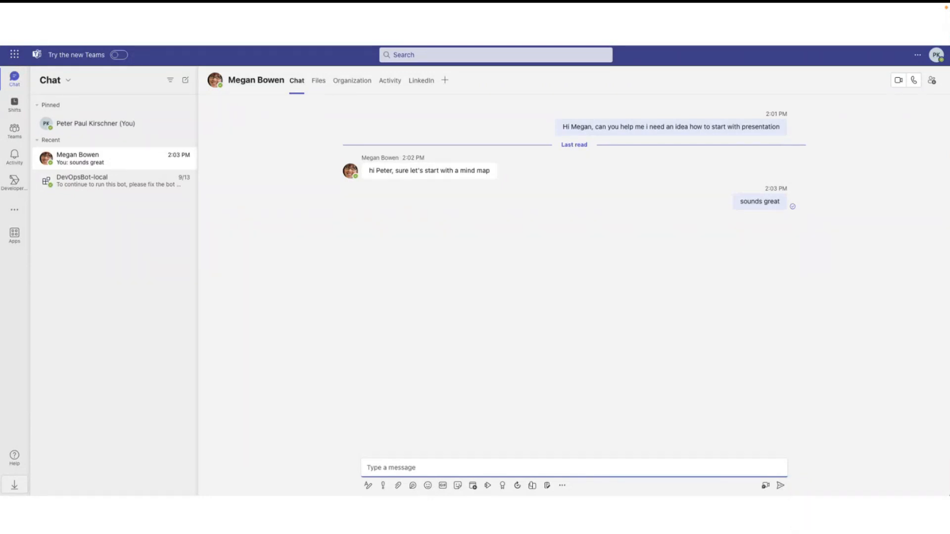
pyautogui.moveTo(444, 81)
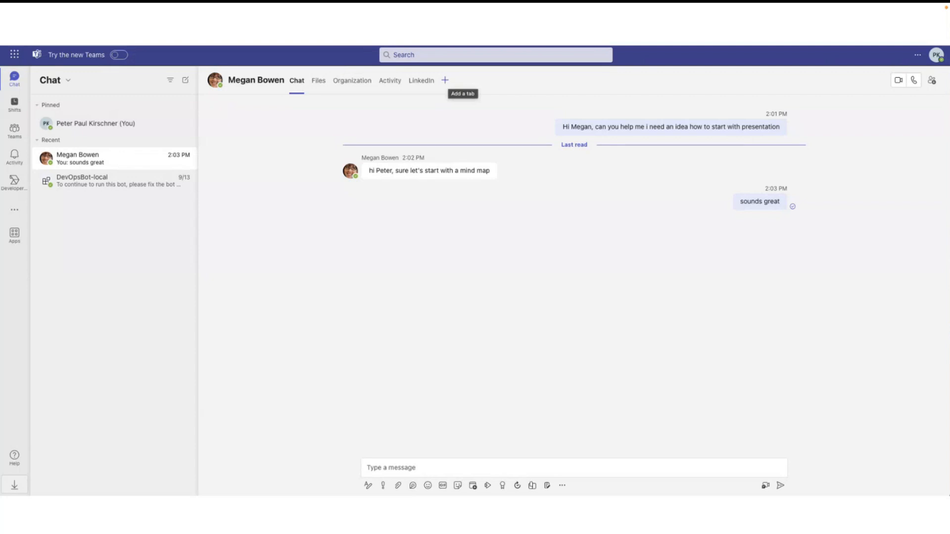
# Start adding a new tab to the chat with Megan Bowen to reach the TeamsMindMap-local setup.
pyautogui.click(445, 79)
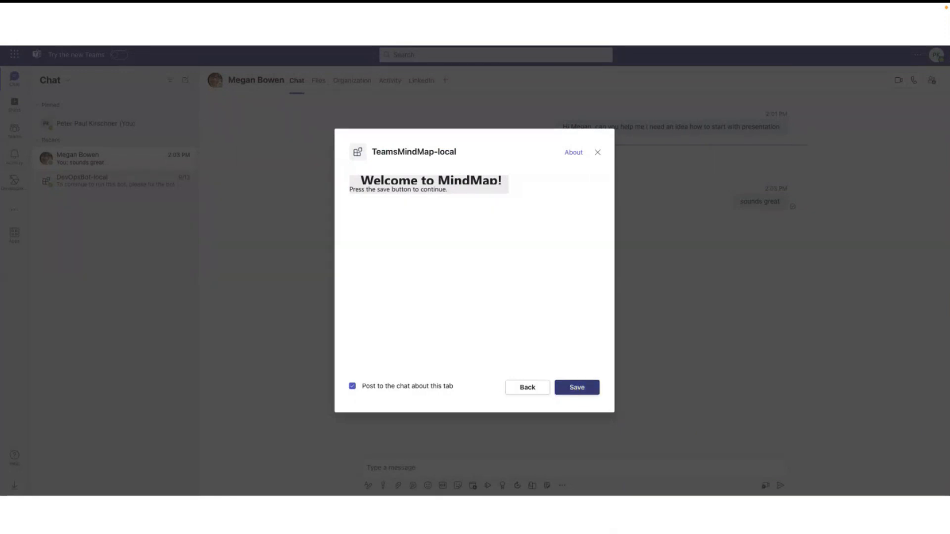
pyautogui.click(576, 387)
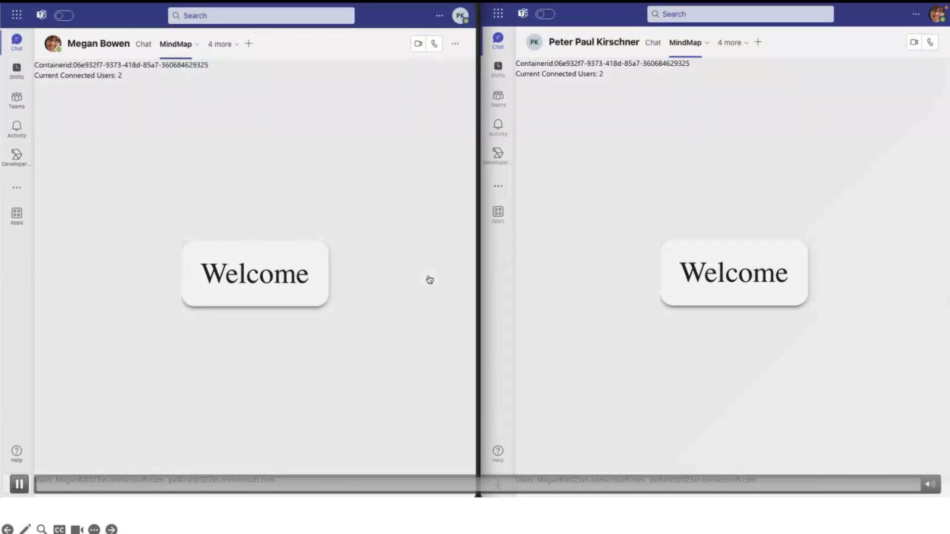
# Rename the Welcome node to App via Edit Node and save it for both users.
pyautogui.rightClick(733, 273)
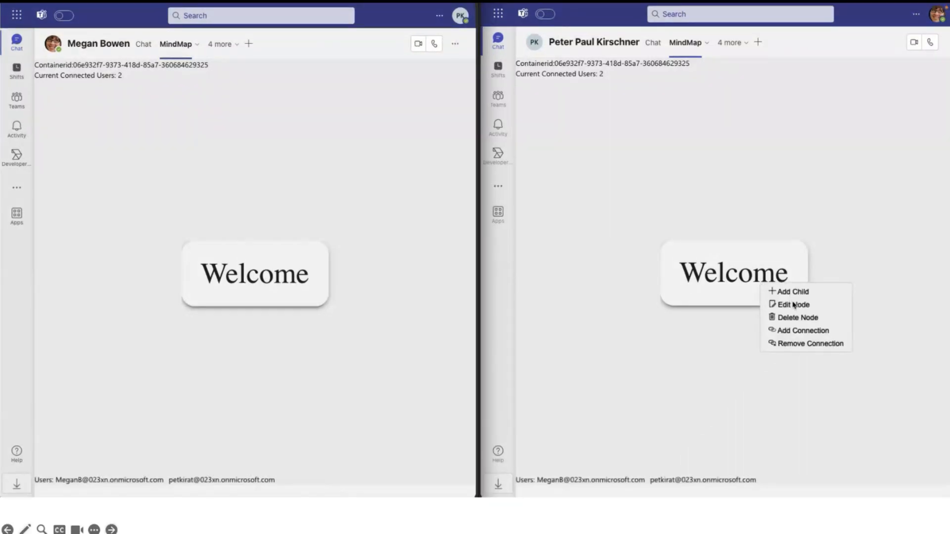
pyautogui.click(794, 305)
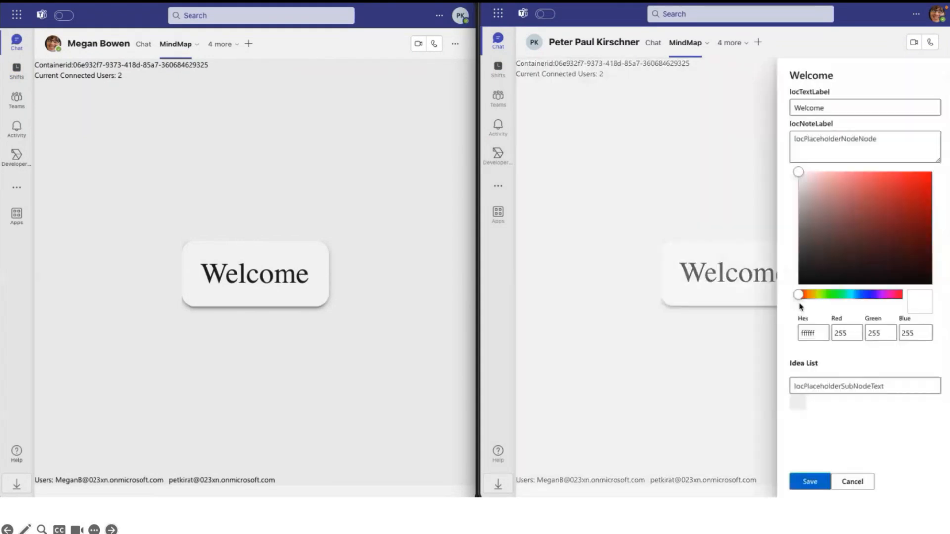
pyautogui.click(863, 107)
pyautogui.write('App')
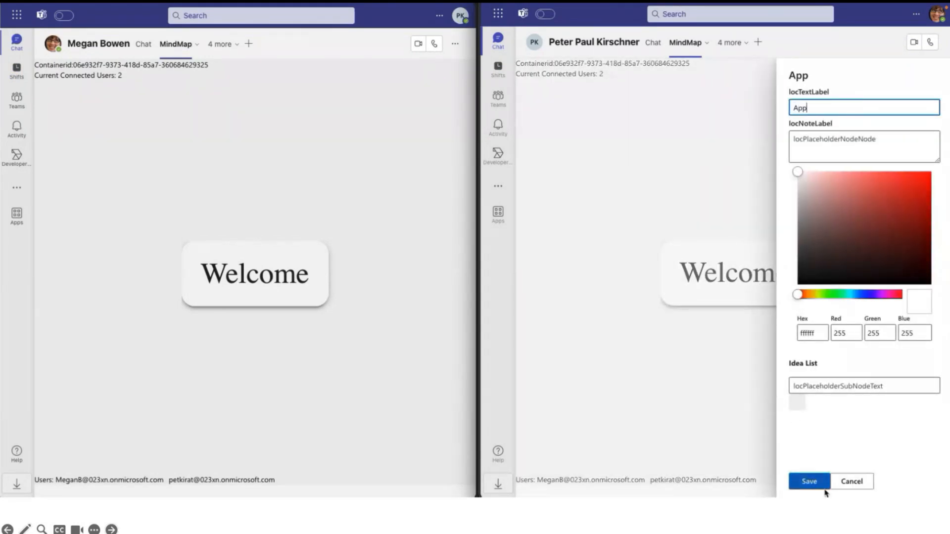
pyautogui.click(809, 481)
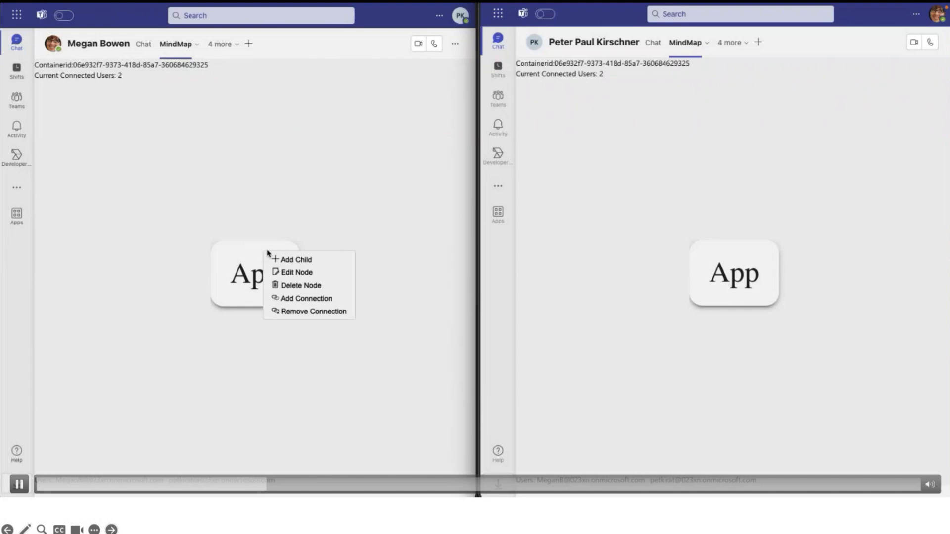
# Add a child node under App named 'MindMap' and save it.
pyautogui.click(295, 259)
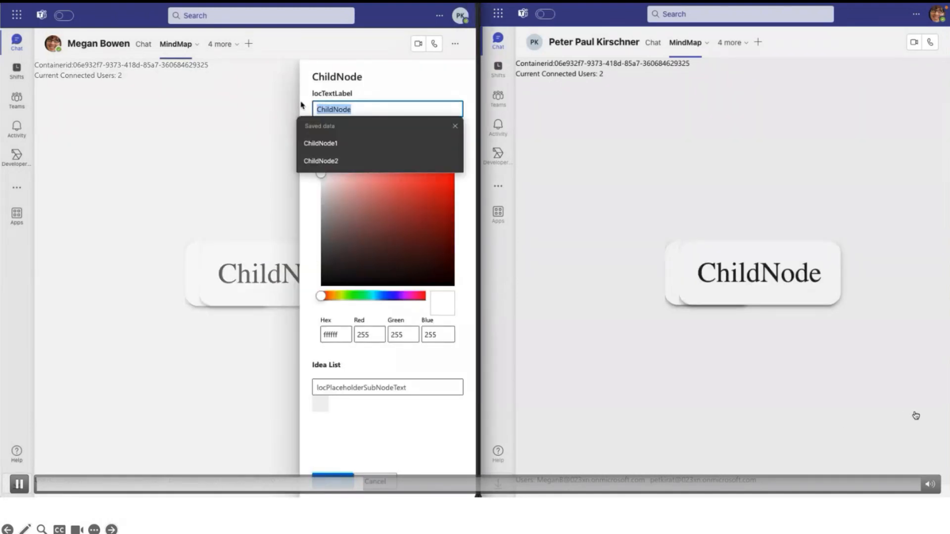
pyautogui.write('M')
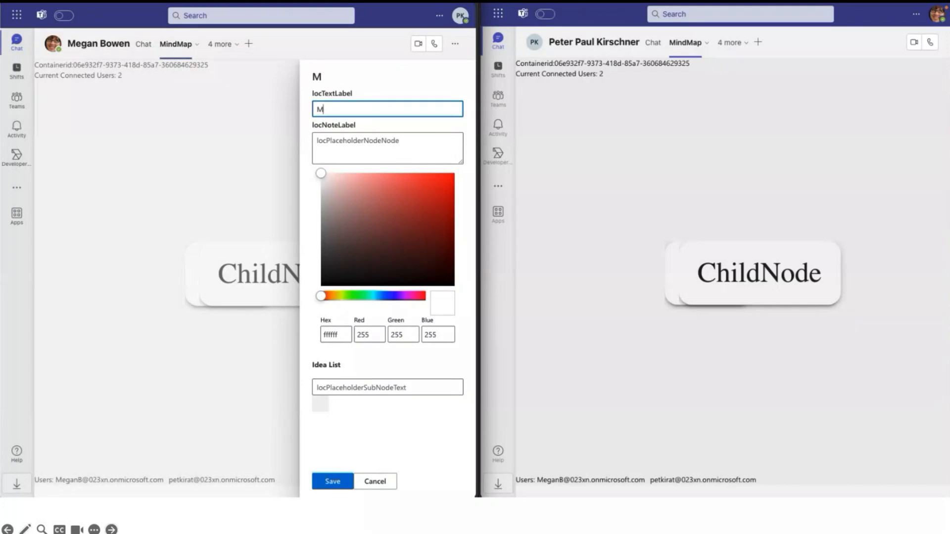
pyautogui.write('indMa')
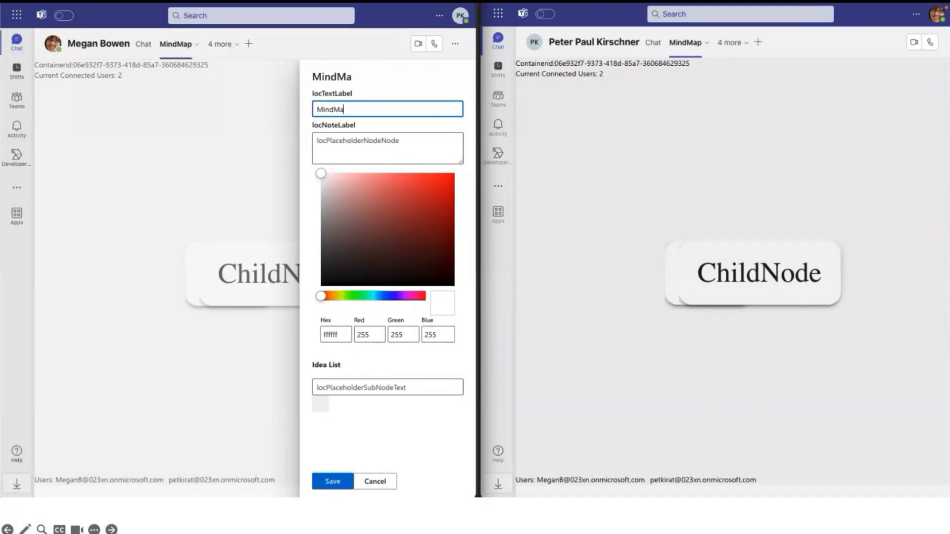
pyautogui.write('p')
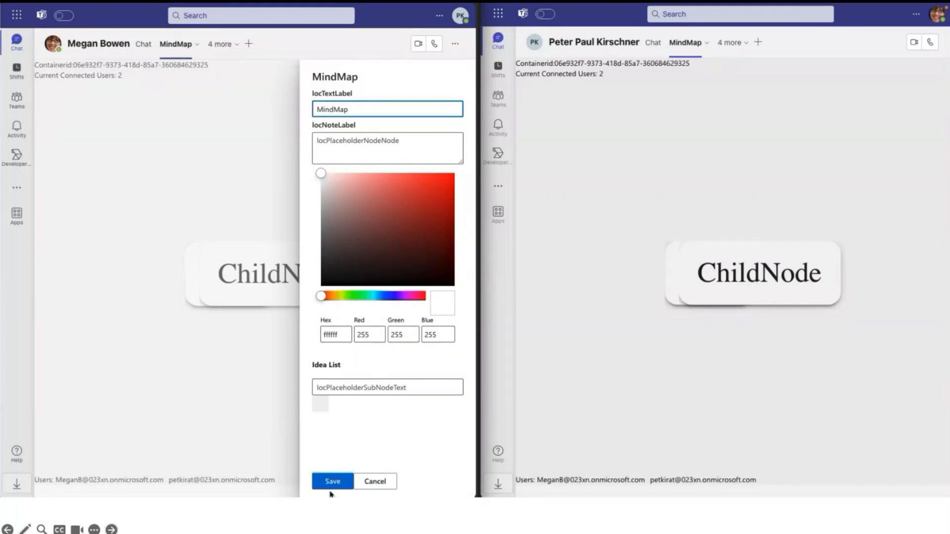
pyautogui.click(332, 481)
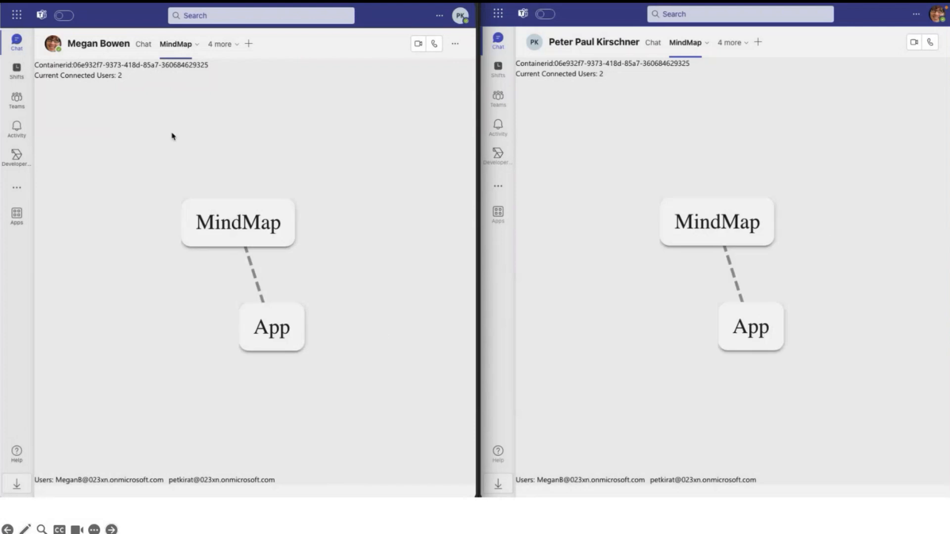
# Add a child node under MindMap named 'DataMod' and save it.
pyautogui.rightClick(716, 221)
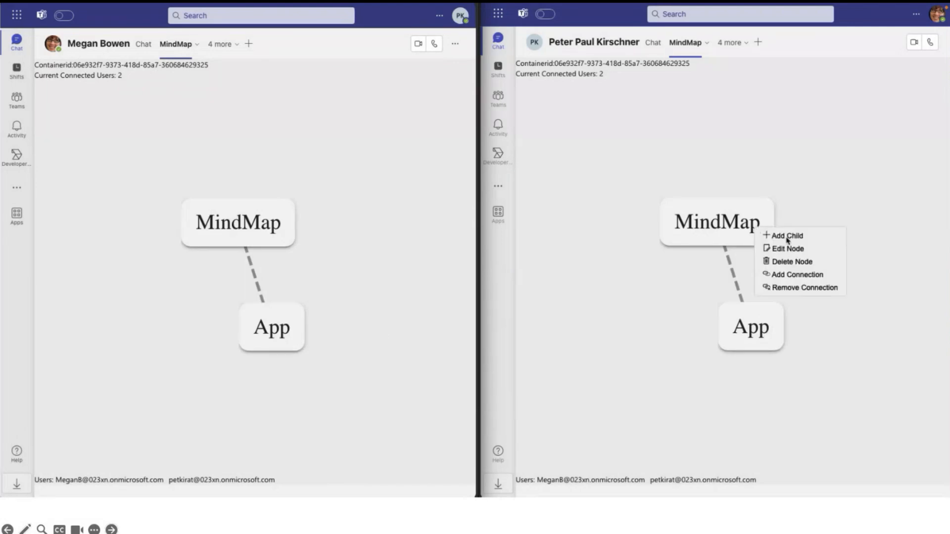
pyautogui.click(786, 235)
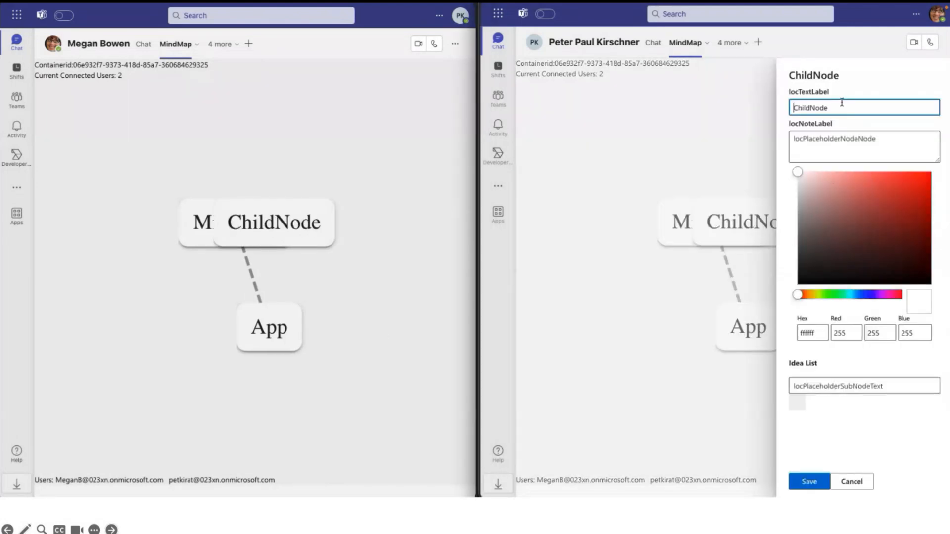
pyautogui.write('Da')
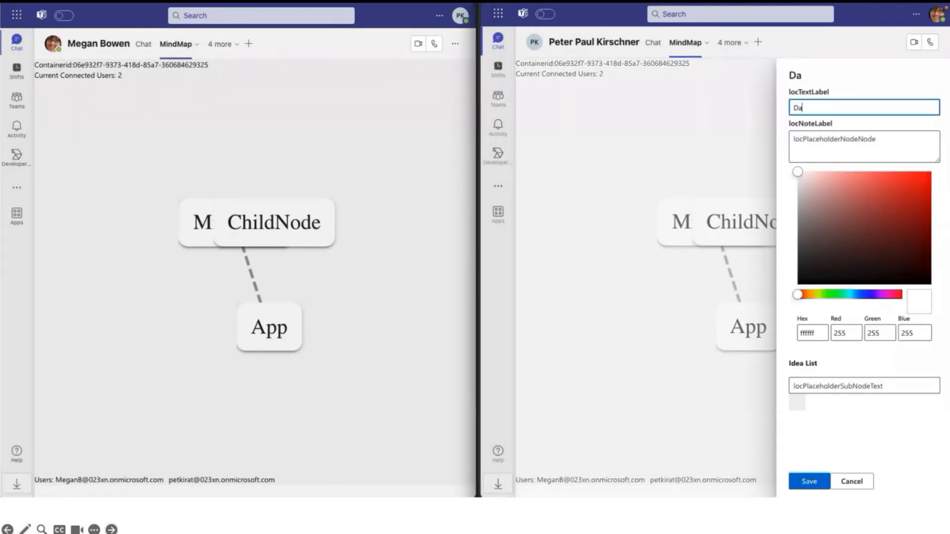
pyautogui.write('taMod')
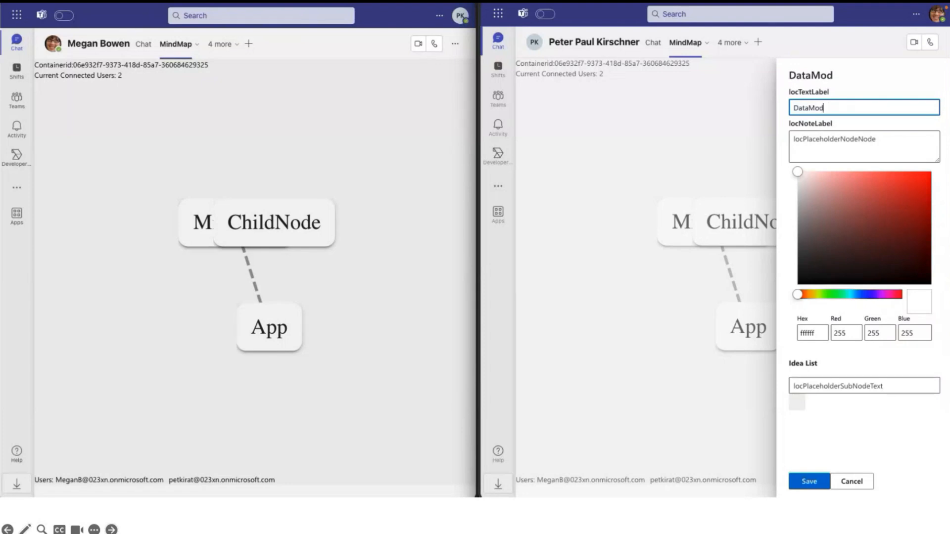
pyautogui.click(808, 481)
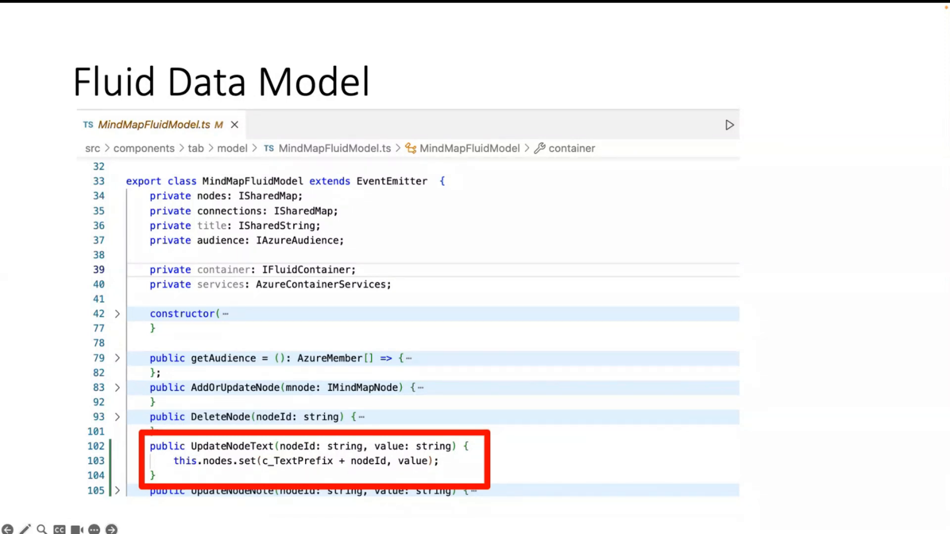
# Advance to the Fluid Data Model slide with UpdateNodeText outlined in red.
pyautogui.scroll(-3)
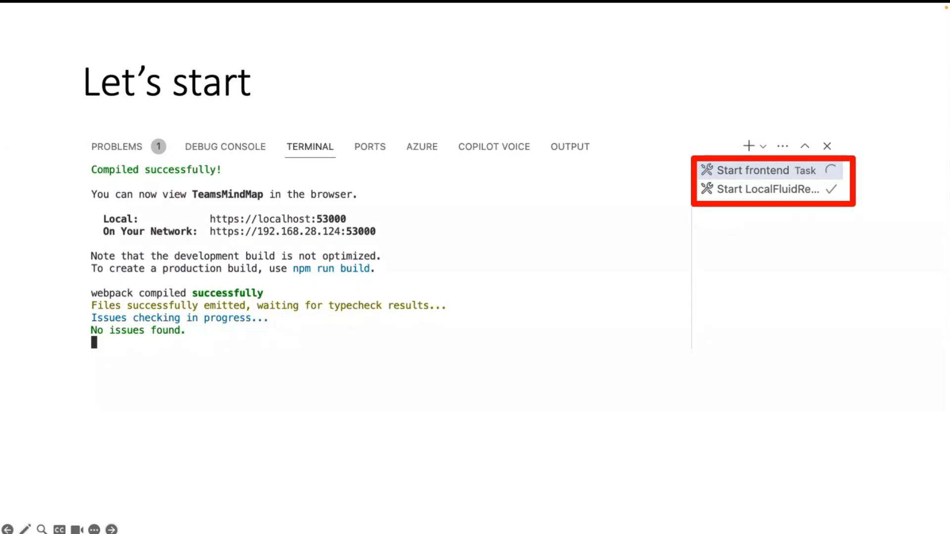
# Advance the Let's start slide to the local Fluid service listening on port 7070.
pyautogui.click(760, 189)
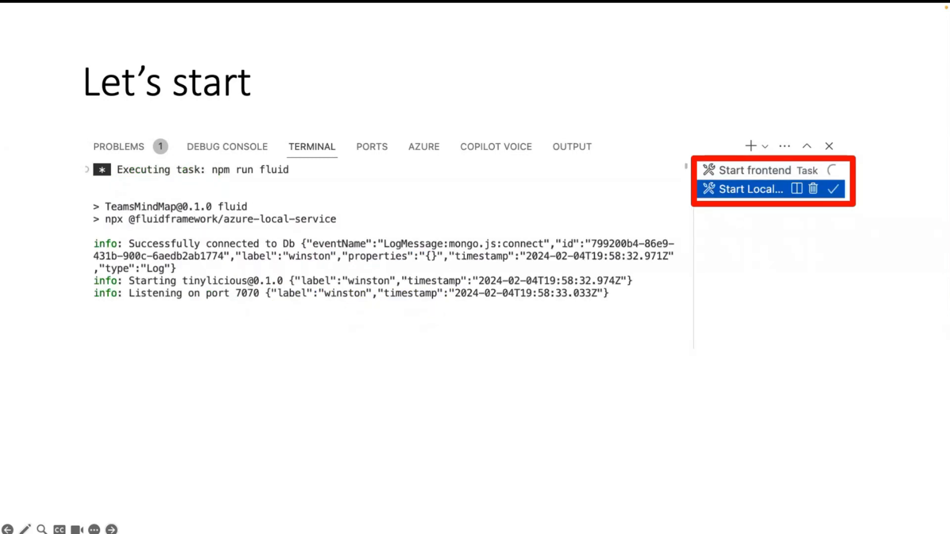